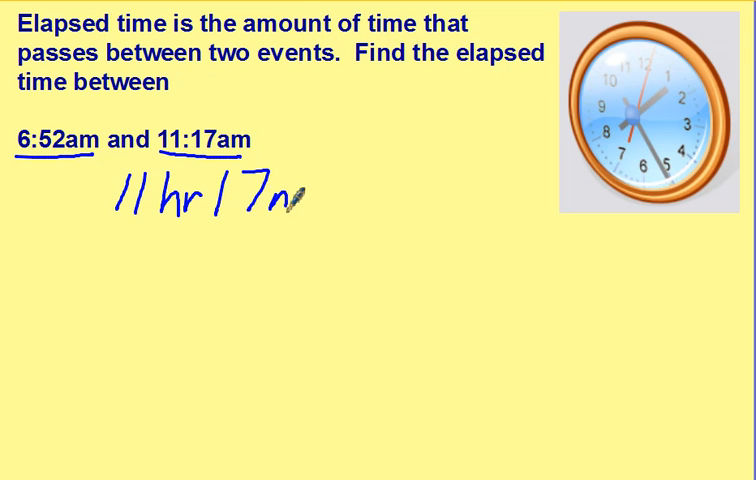
Step: Handwrite 11 hr 17 min with 6 hr 52 min beneath it as a column subtraction
{"action": "type", "text": "in"}
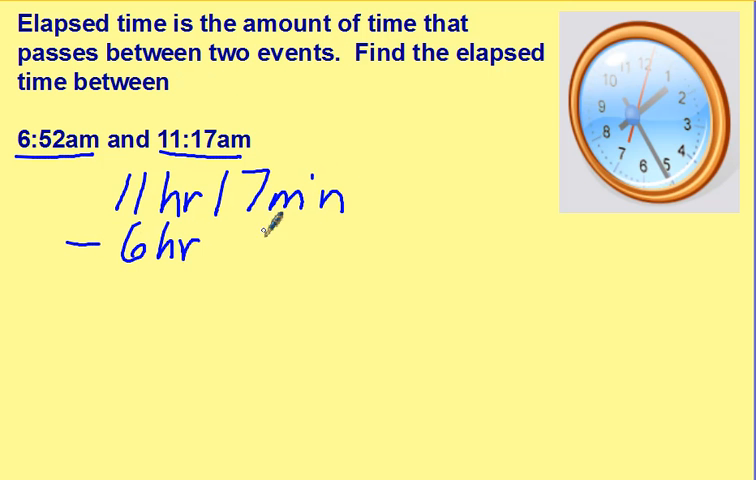
{"action": "type", "text": "5"}
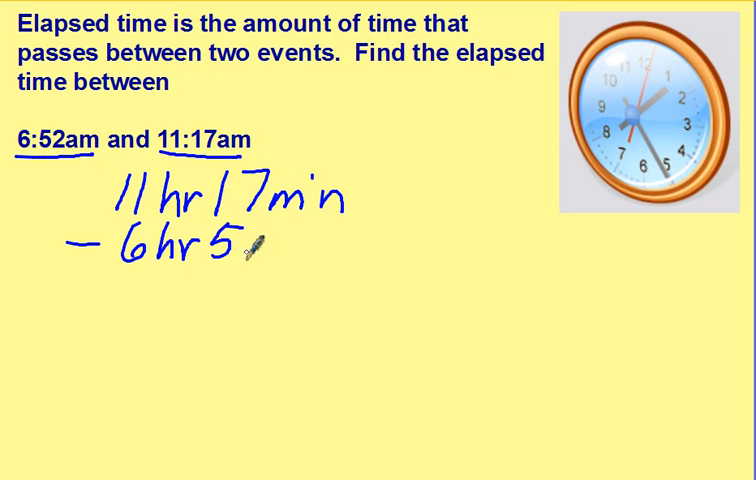
{"action": "type", "text": "2min"}
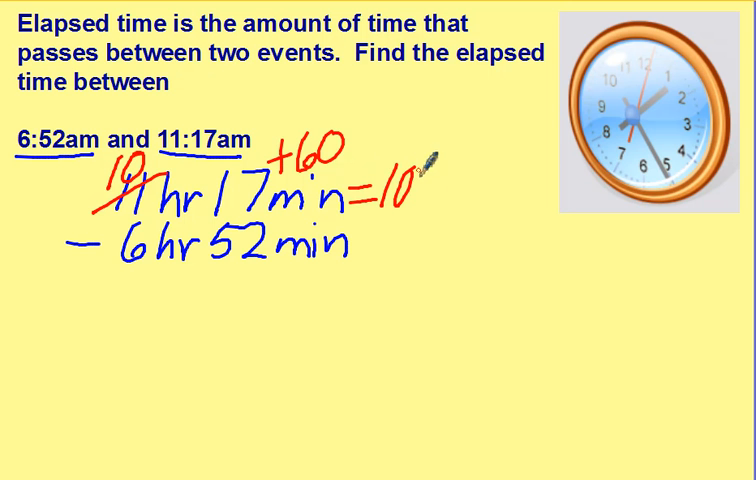
Step: Cross out 11 hr, write 10 hr above it and add +60 to the 17 min
{"action": "type", "text": "hr"}
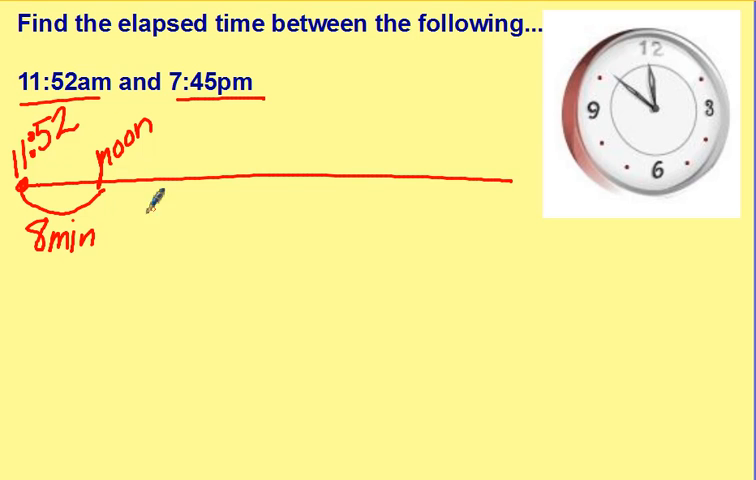
Step: Draw a second arc from noon further along the 11:52am–7:45pm timeline
{"action": "left_click_drag", "start_coordinate": [104, 184], "coordinate": [350, 184]}
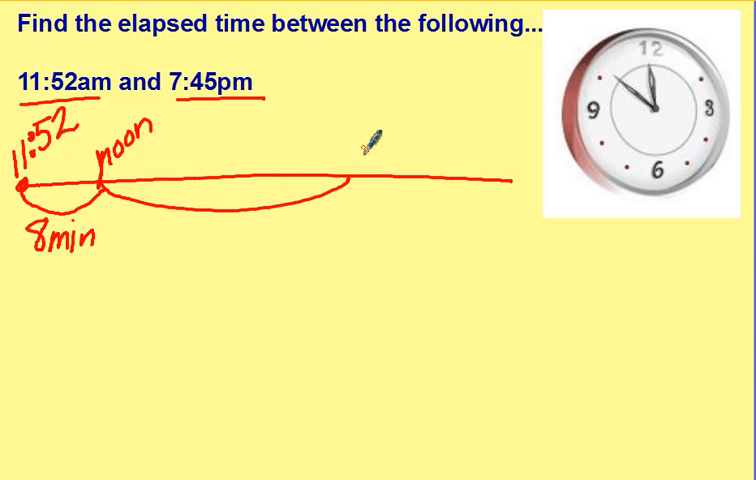